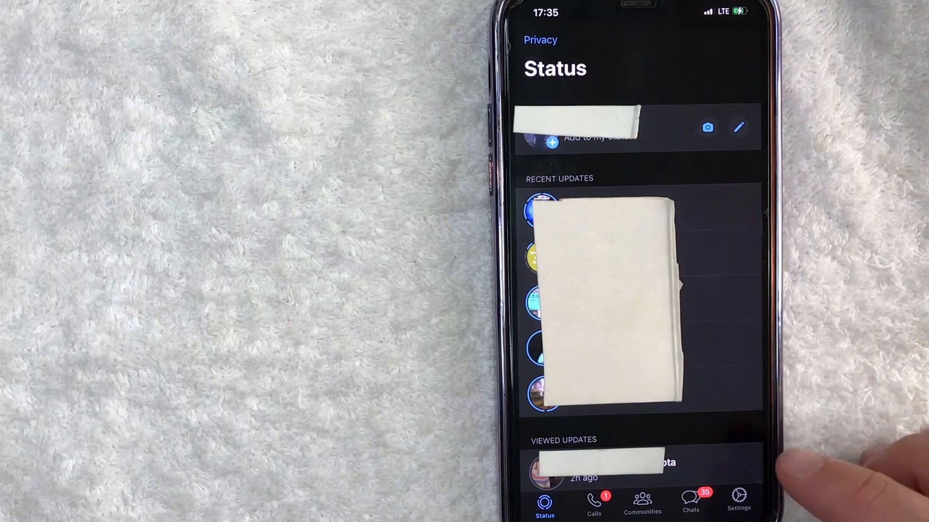
Show your personal WhatsApp contact QR code from the Settings profile row
left_click(738, 497)
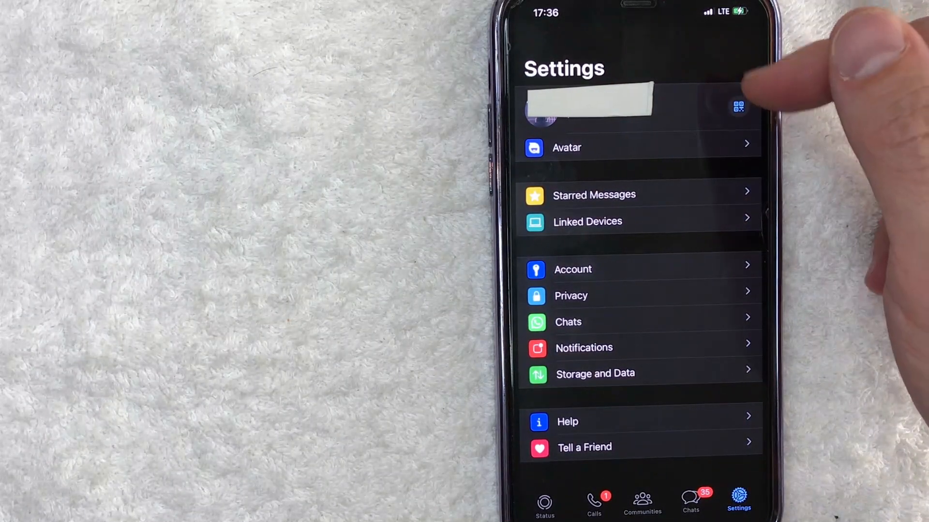
left_click(738, 106)
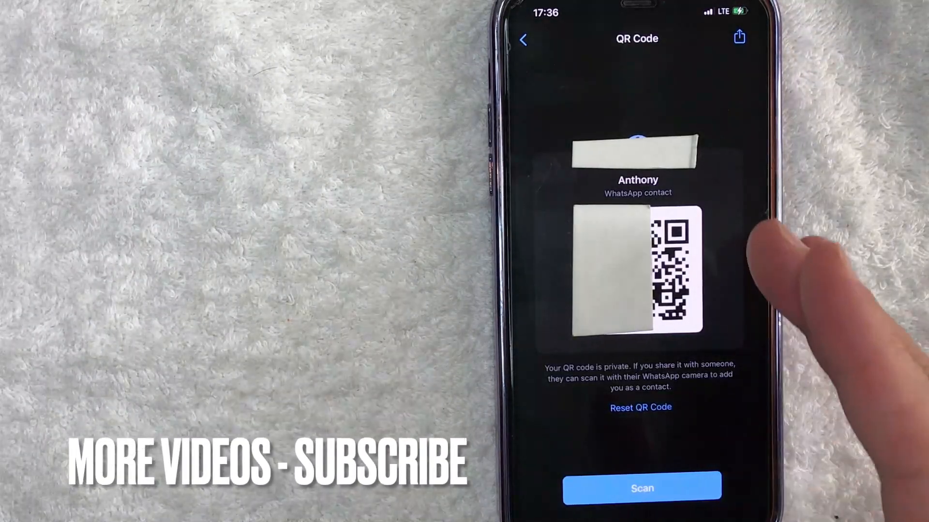